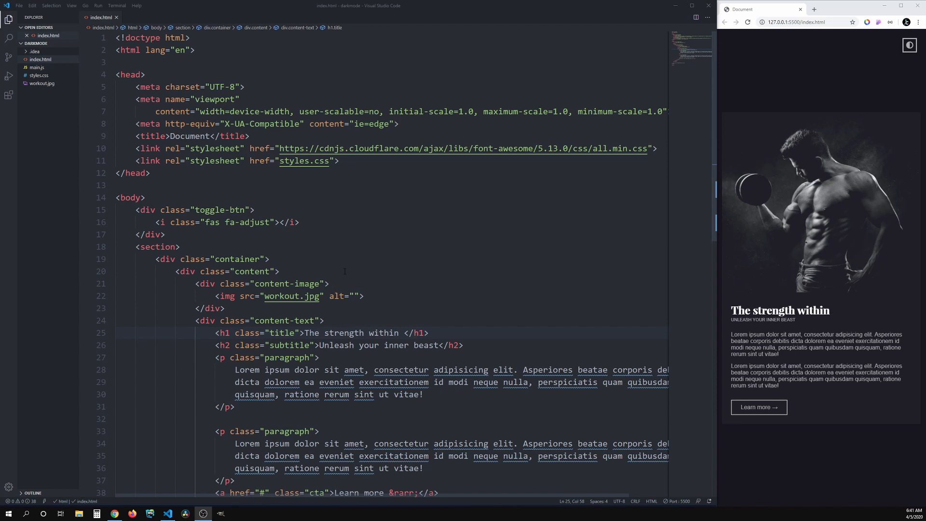
mouse_move(339, 264)
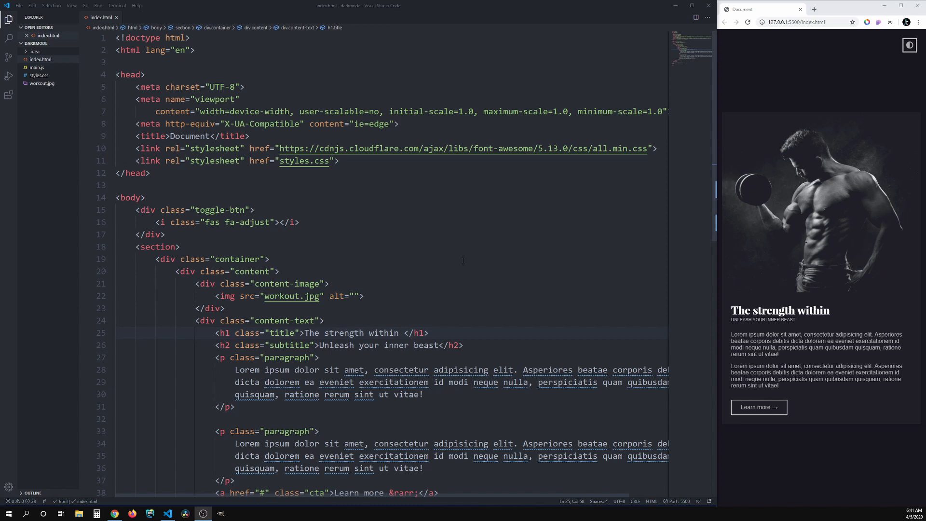
mouse_move(808, 141)
type("dfhdfh")
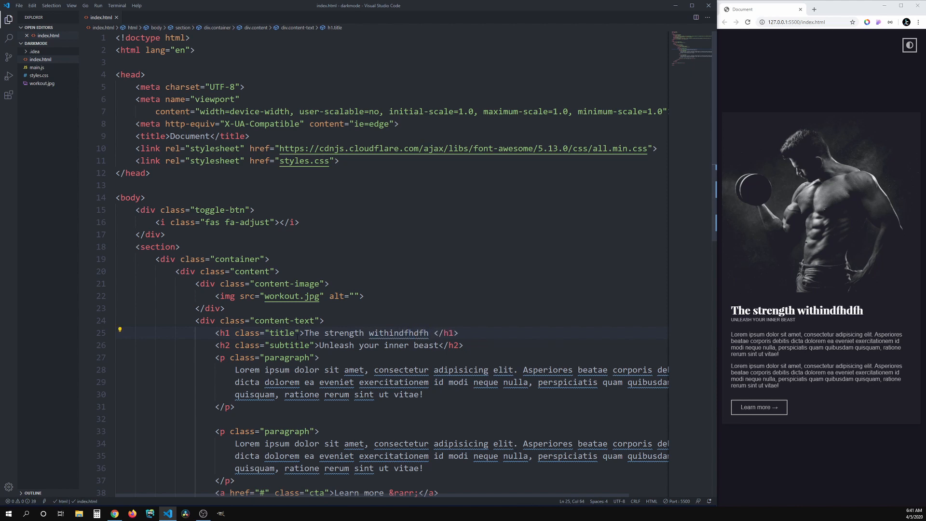
mouse_move(837, 327)
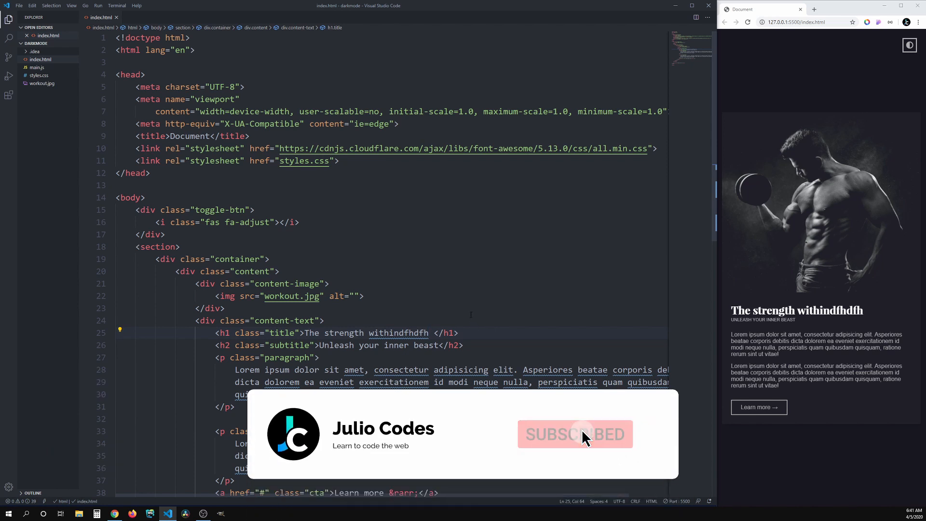
Place the cursor after 'The strength within' in the line 25 h1 heading
left_click(573, 435)
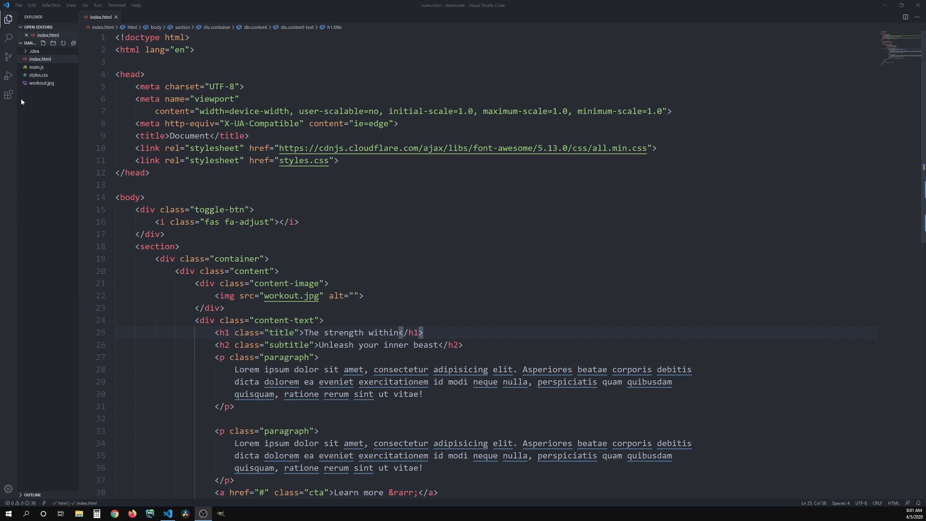
mouse_move(8, 95)
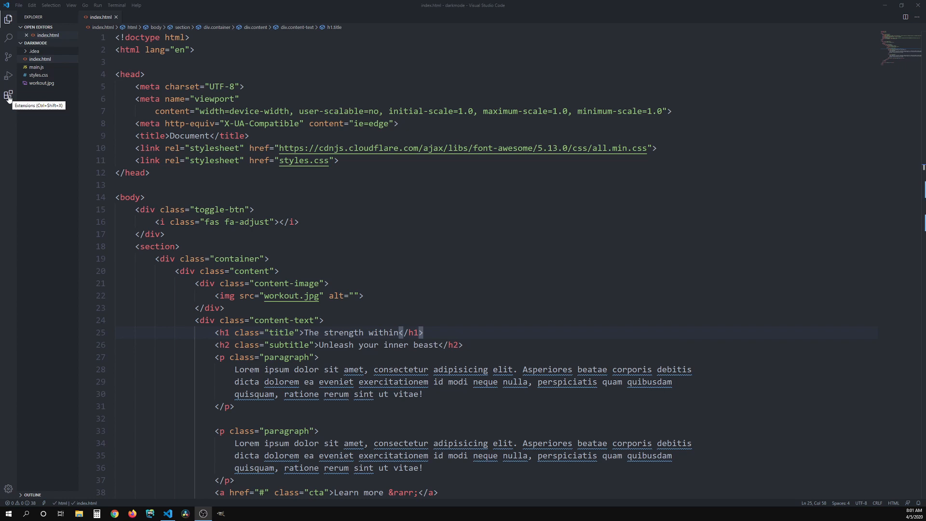
Search 'live ser' and install the Live Server extension by Ritwick Dey
left_click(8, 96)
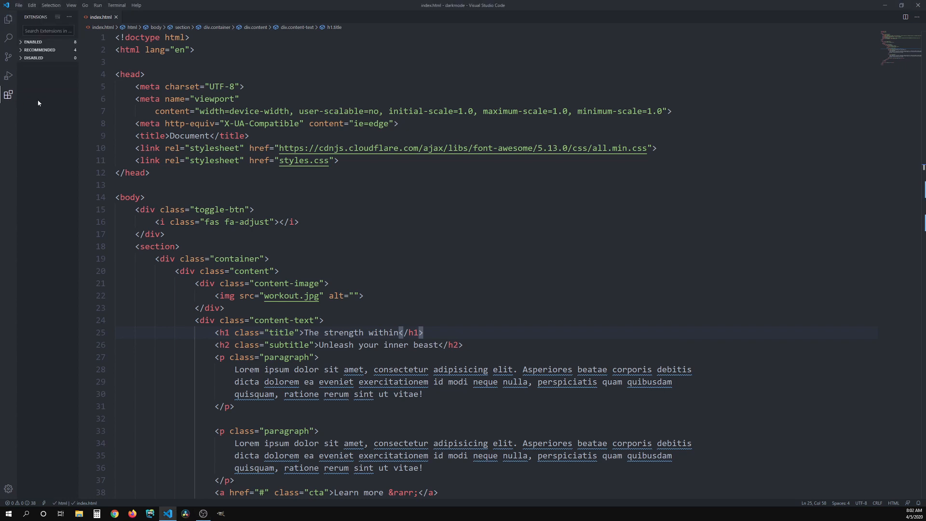
type("live server")
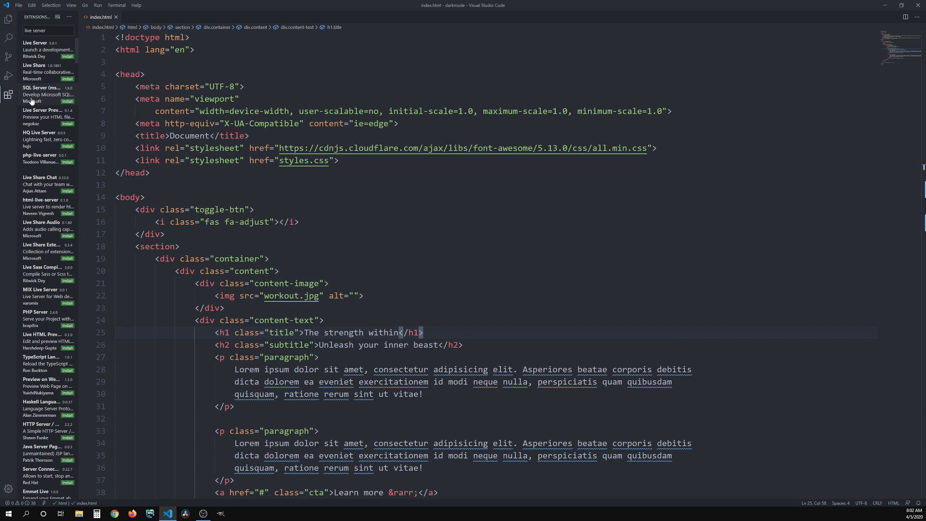
mouse_move(31, 121)
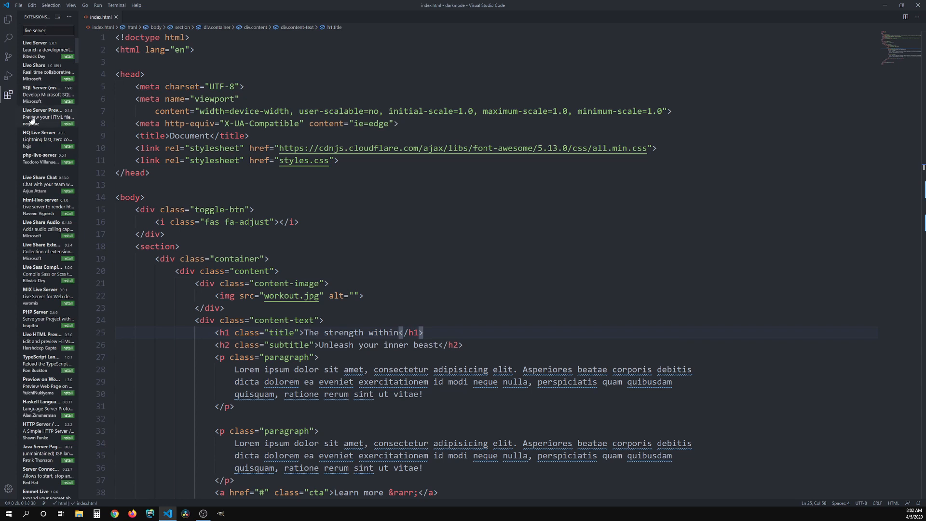
mouse_move(39, 55)
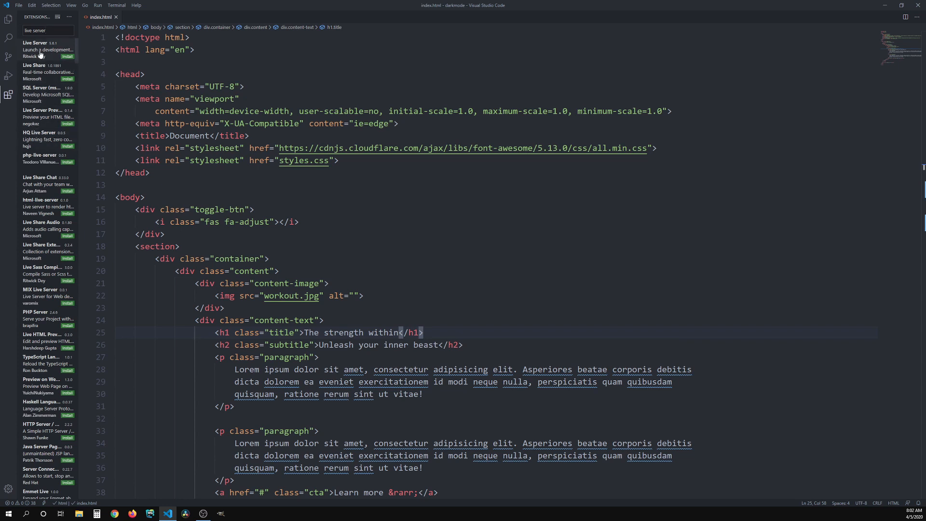
left_click(35, 50)
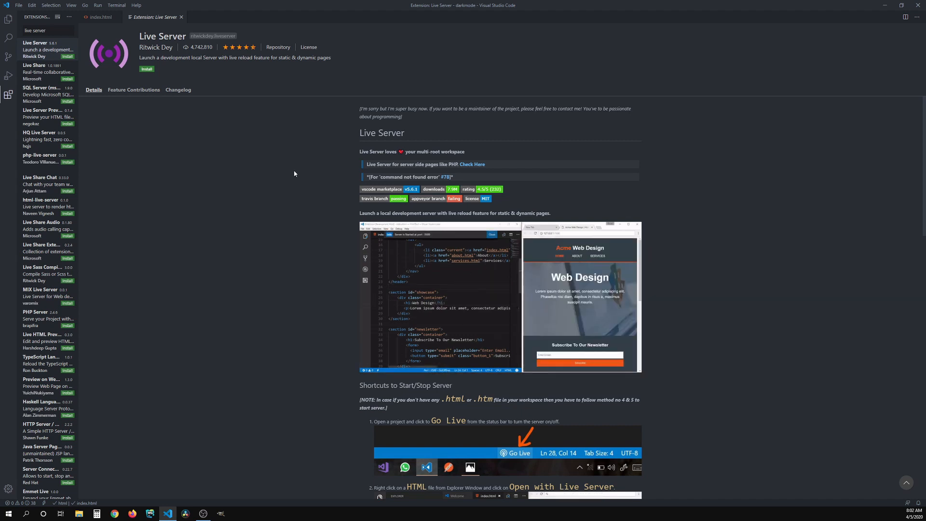
left_click(147, 68)
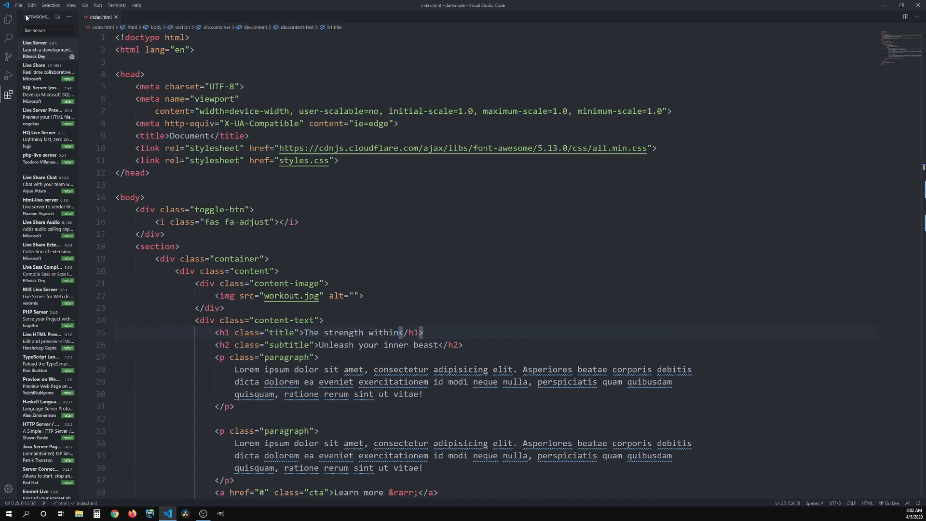
Serve index.html with Live Server and start it with Go Live
left_click(8, 18)
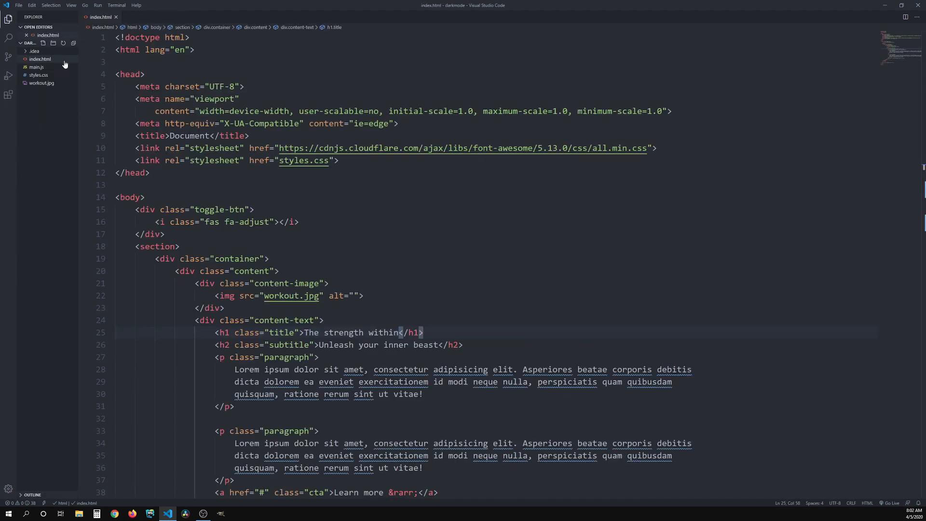
right_click(40, 58)
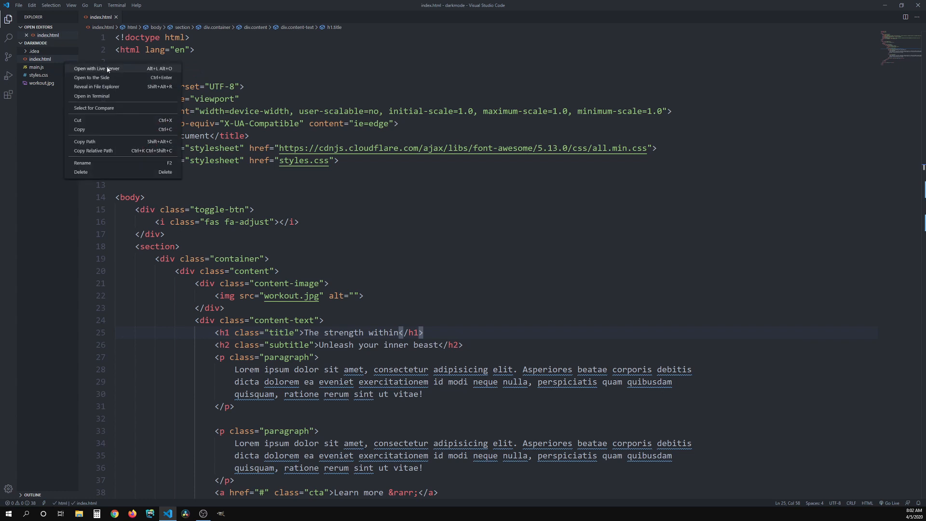
mouse_move(144, 70)
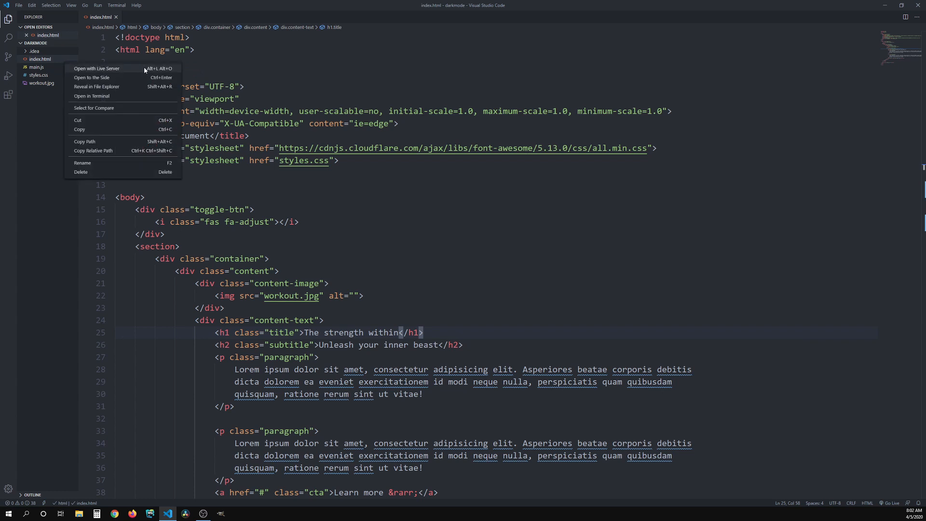
mouse_move(201, 124)
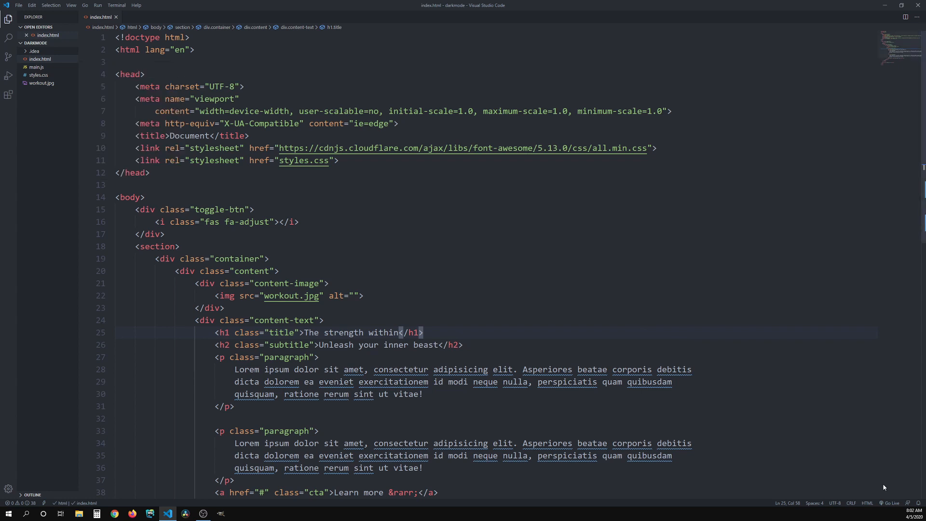
mouse_move(892, 503)
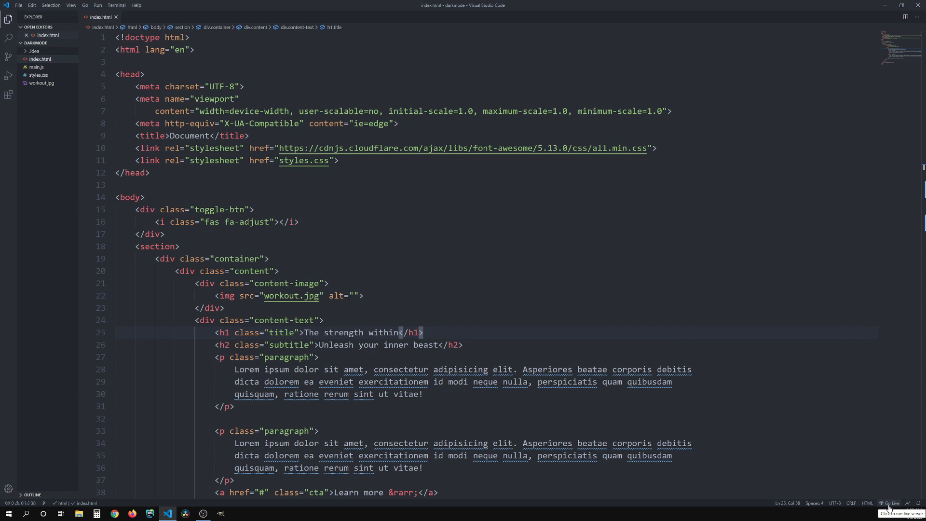
left_click(894, 503)
type("sdfsd")
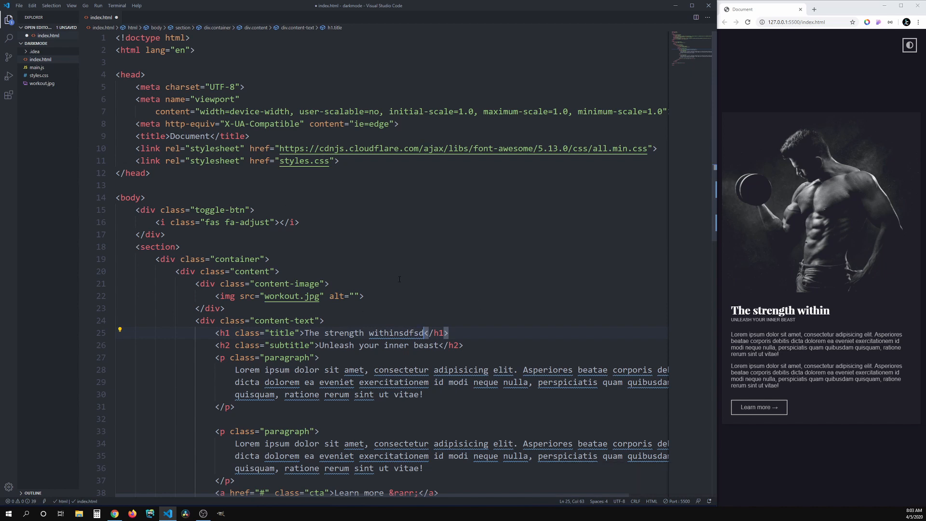
mouse_move(116, 18)
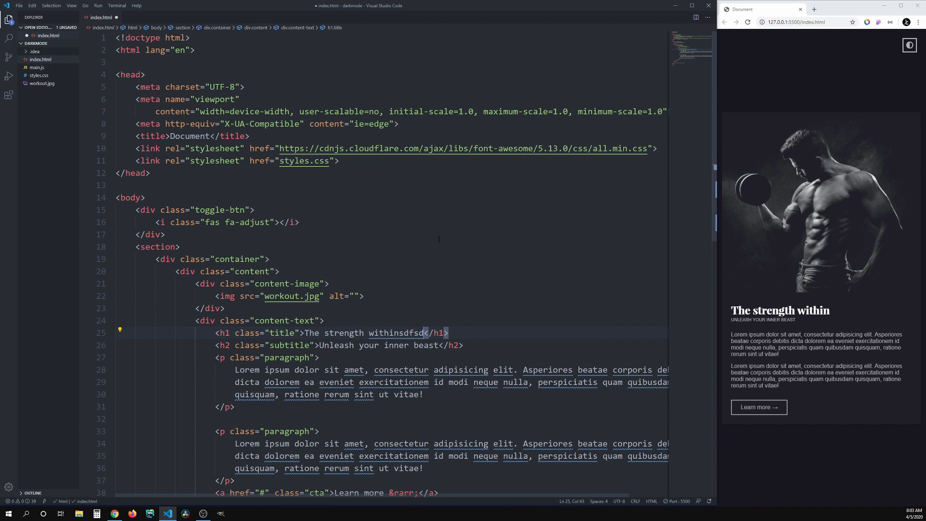
Save index.html so the browser heading reads 'The strength withinsdfsd'
key("ctrl+s")
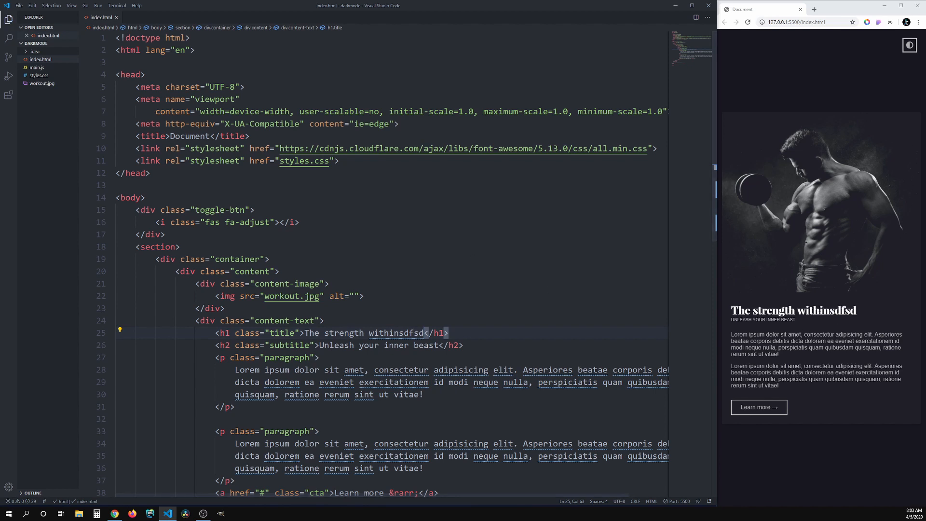
mouse_move(853, 323)
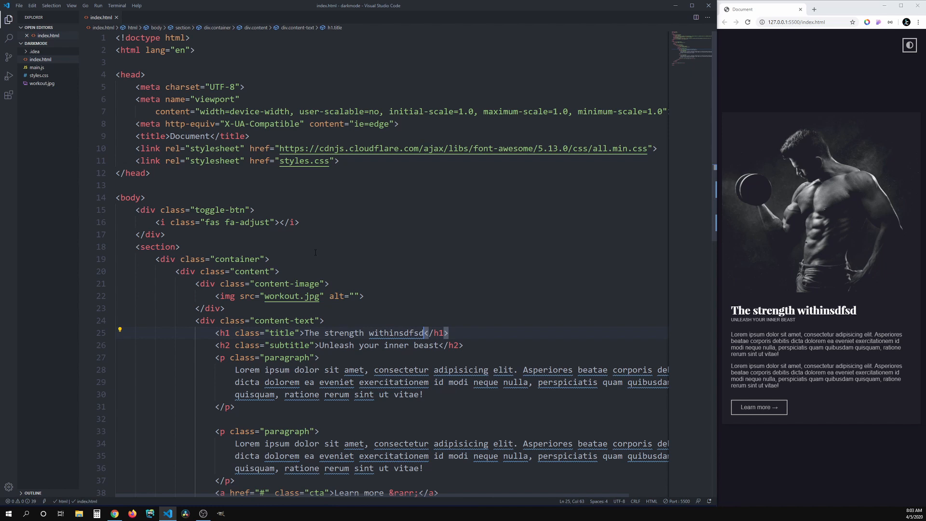
mouse_move(8, 488)
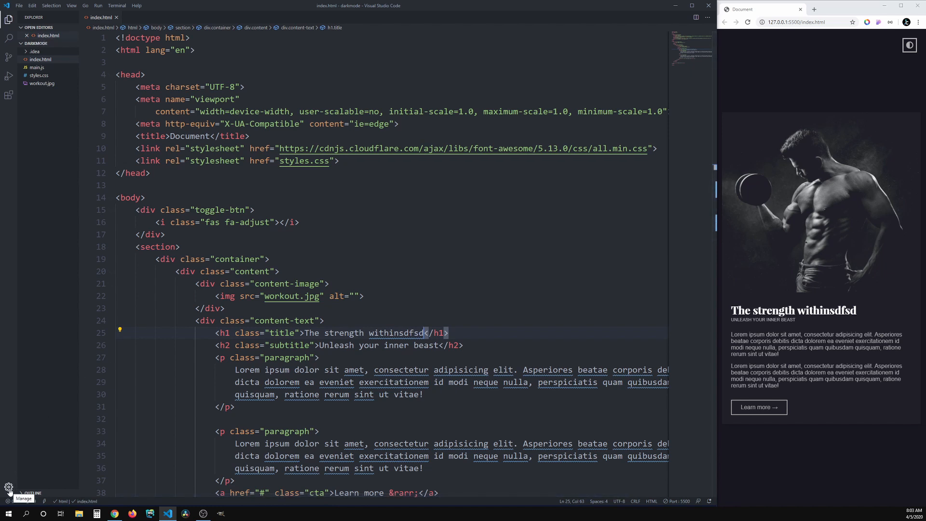
Set Files: Auto Save to afterDelay with a 600 ms delay, then close Settings
left_click(8, 487)
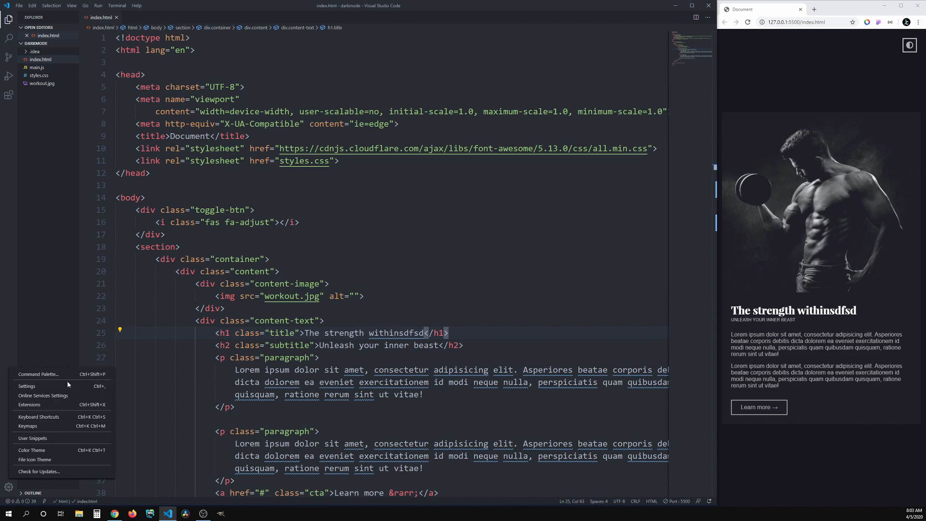
left_click(26, 386)
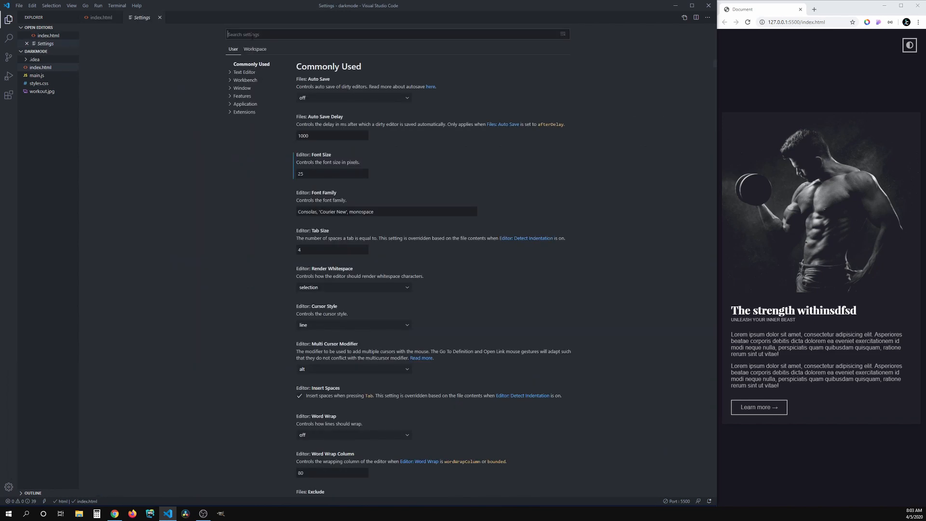
type("auto save")
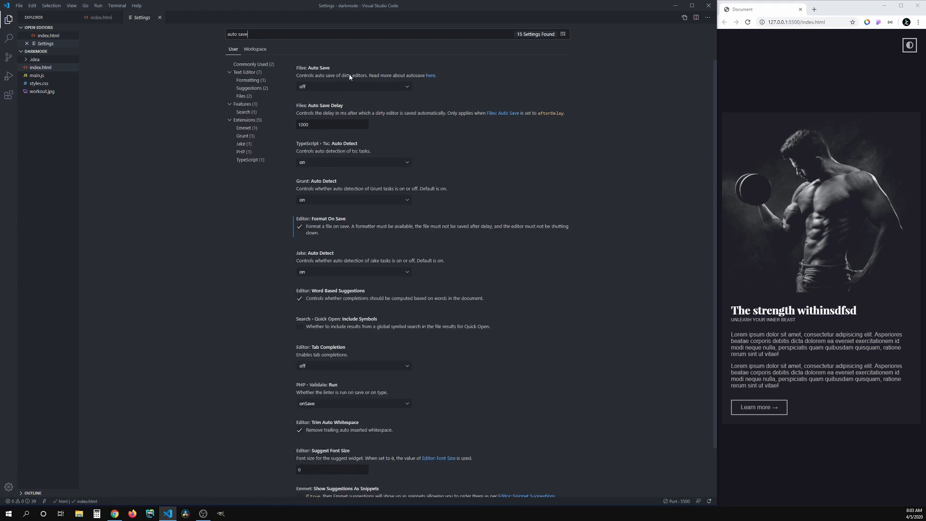
left_click(352, 87)
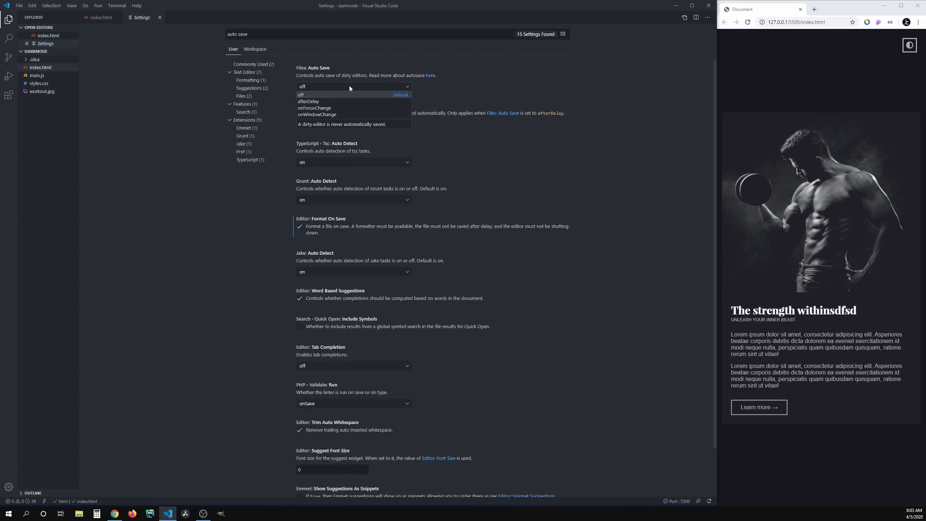
mouse_move(343, 102)
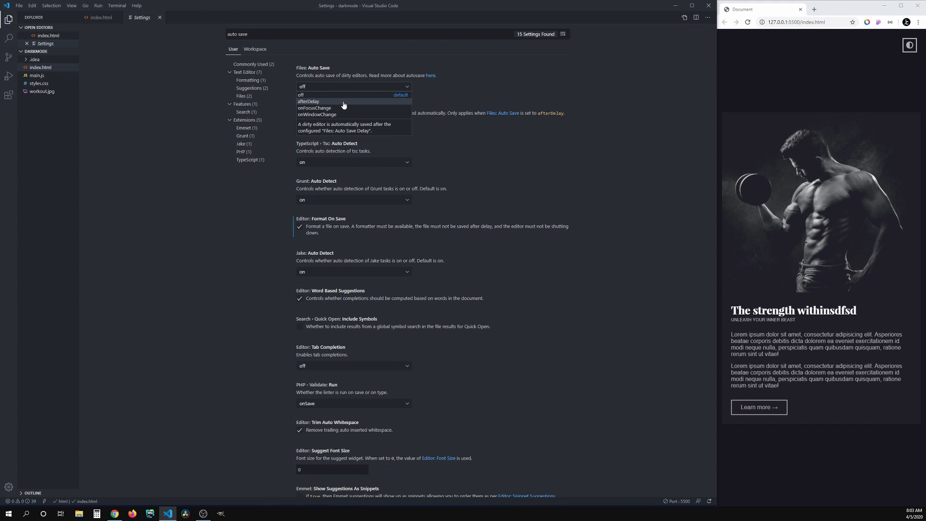
left_click(308, 100)
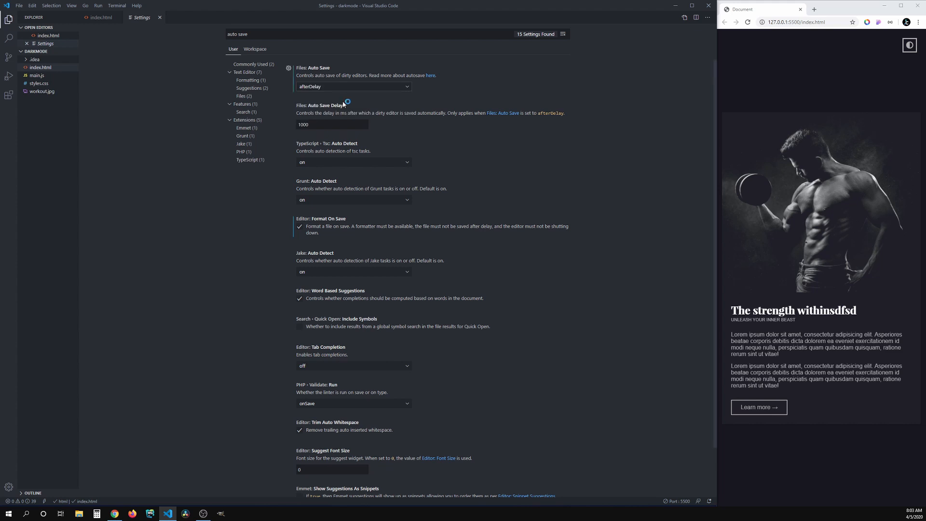
mouse_move(325, 113)
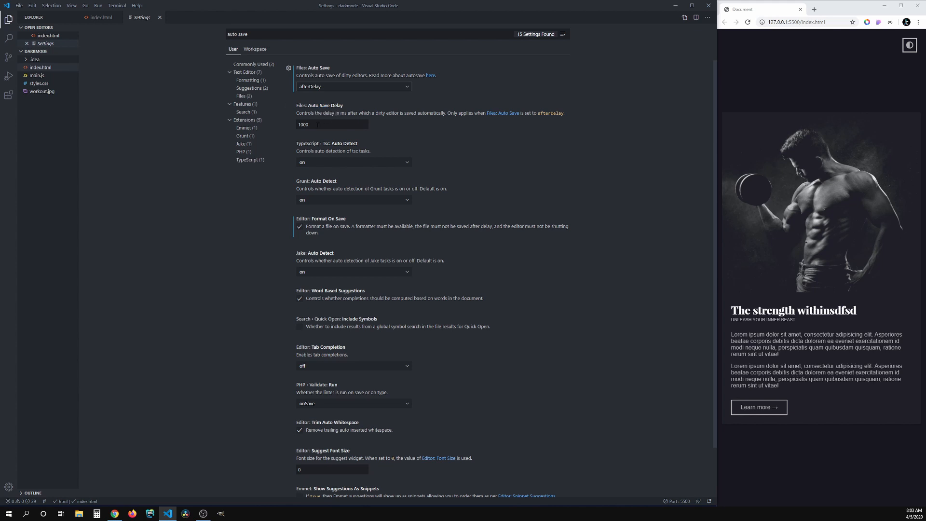
triple_click(303, 124)
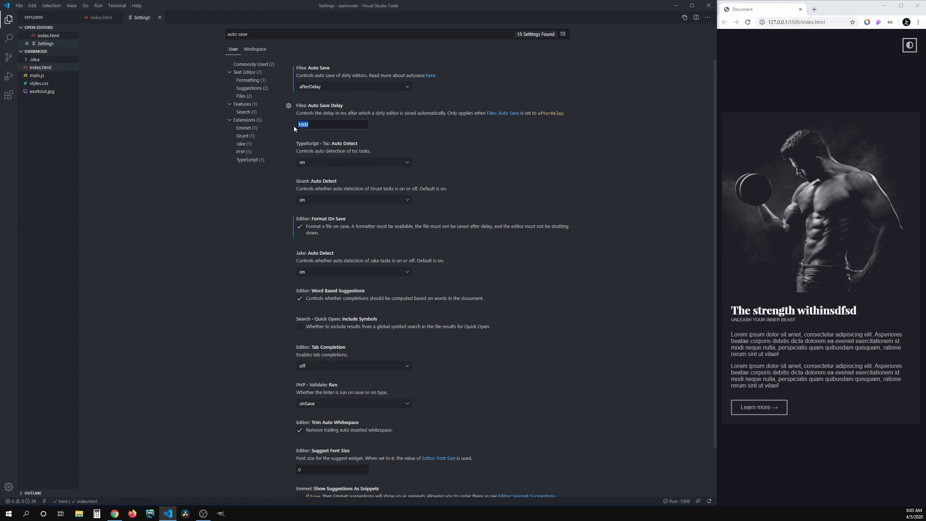
type("600")
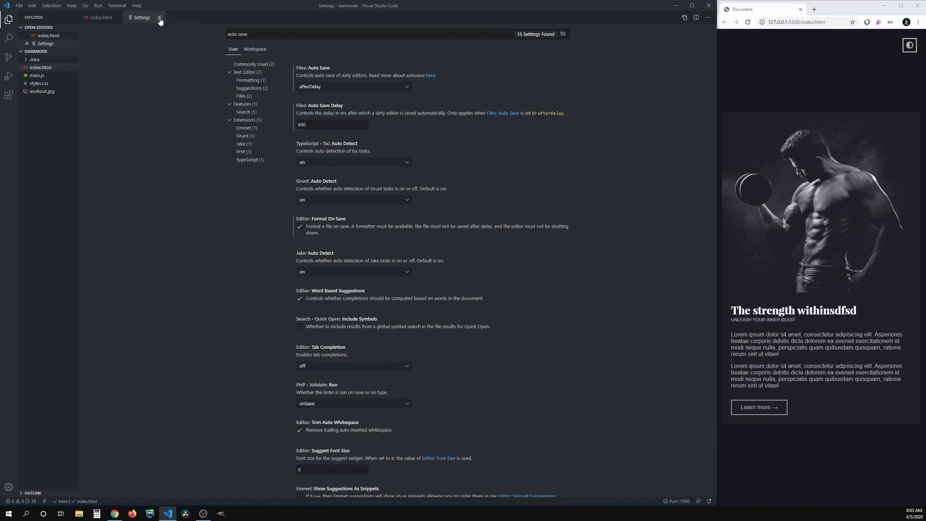
left_click(160, 17)
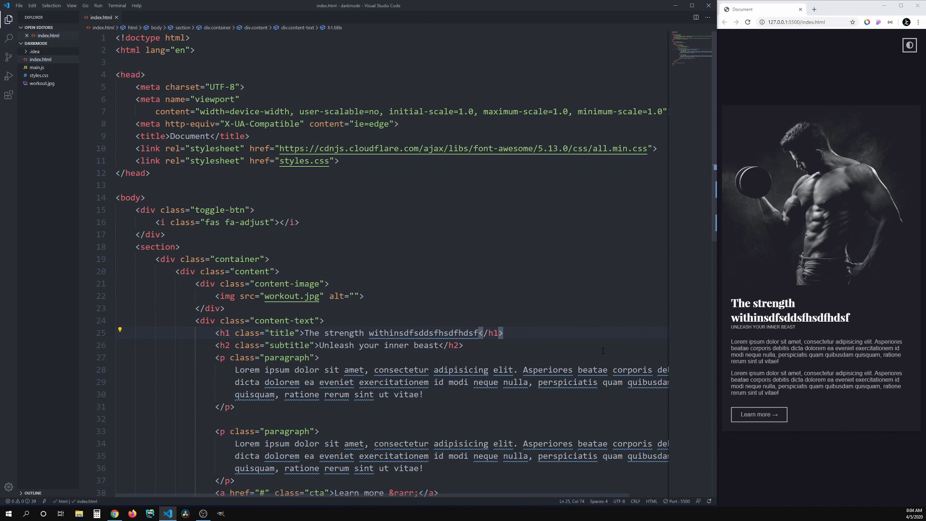
key("Backspace")
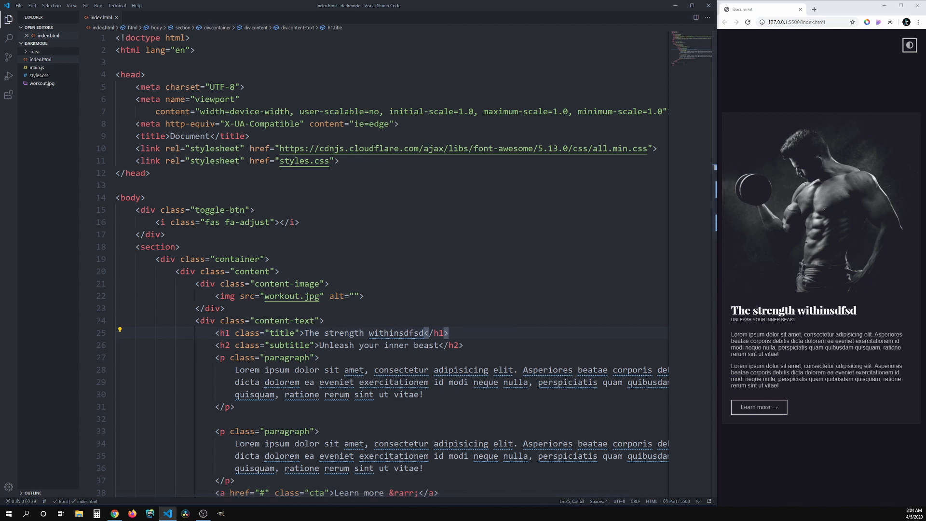